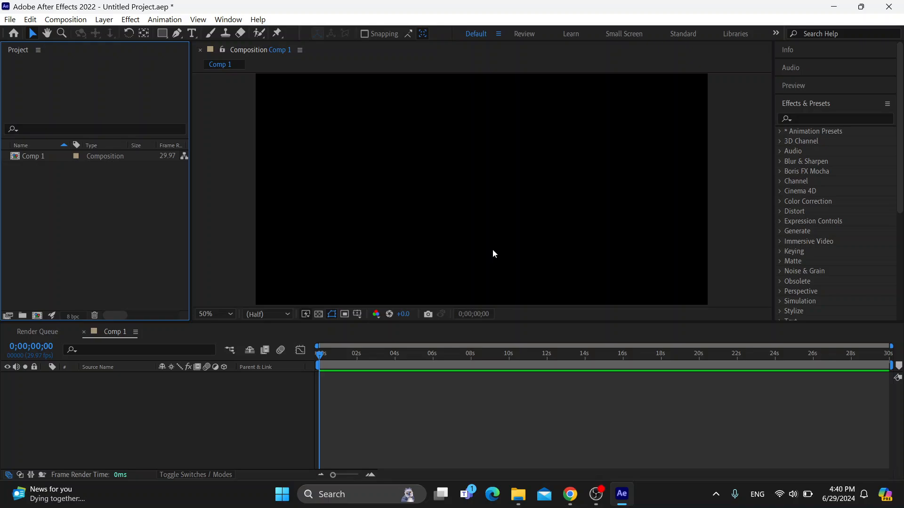
pyautogui.moveTo(408, 112)
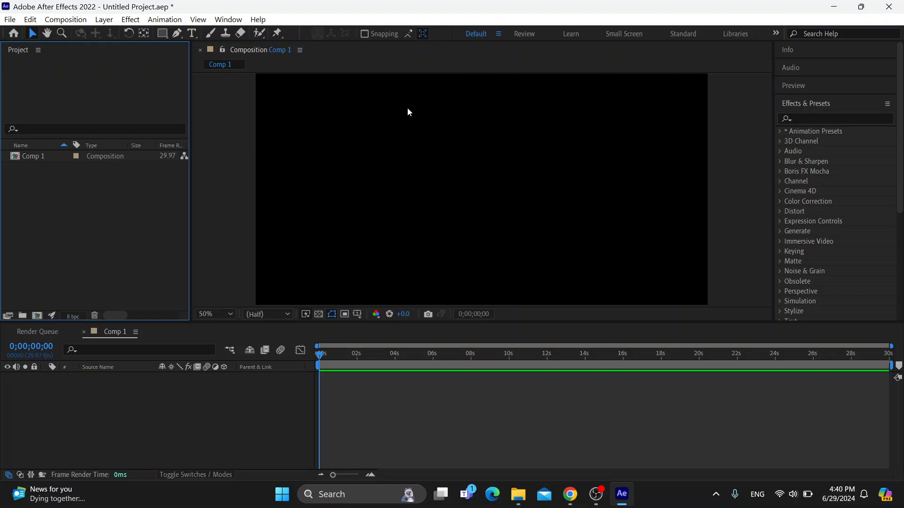
pyautogui.moveTo(248, 110)
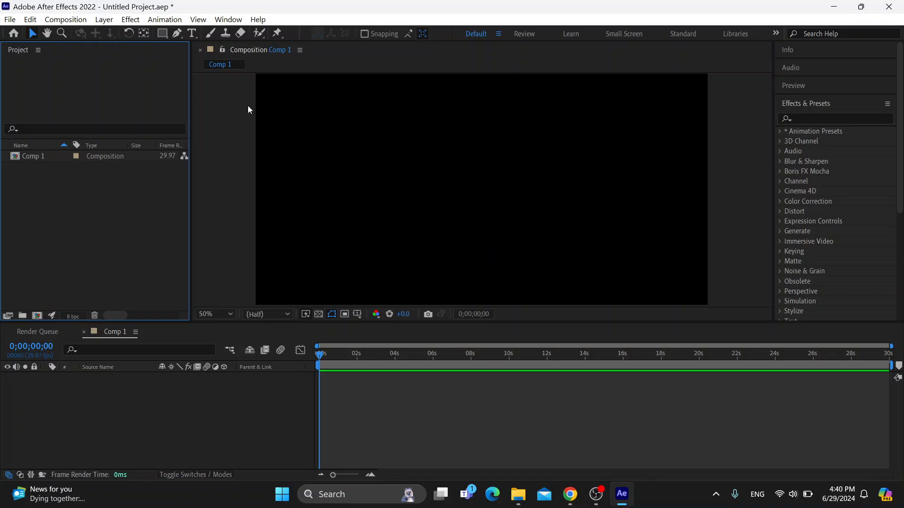
pyautogui.moveTo(357, 118)
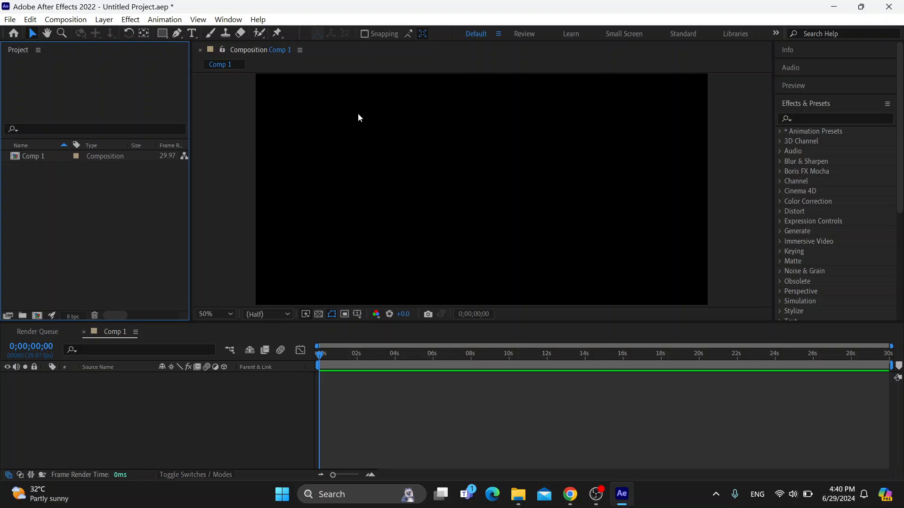
pyautogui.moveTo(506, 132)
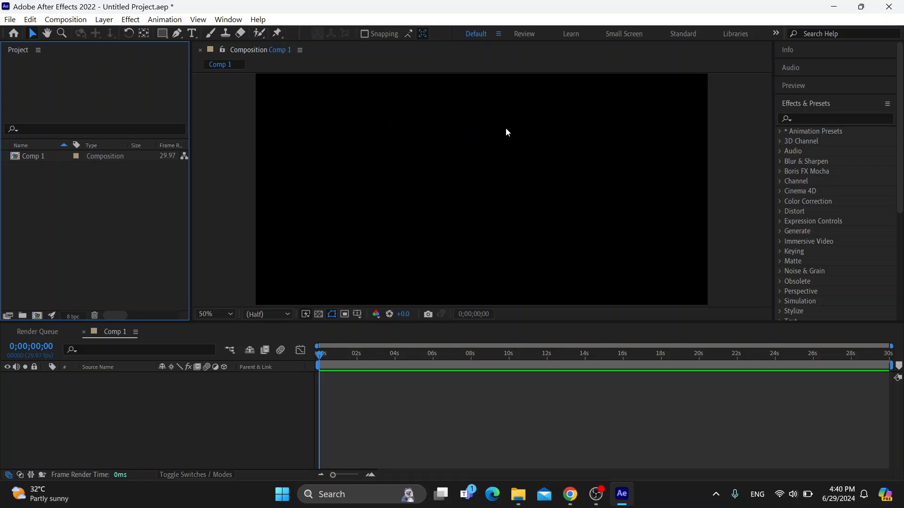
pyautogui.moveTo(550, 70)
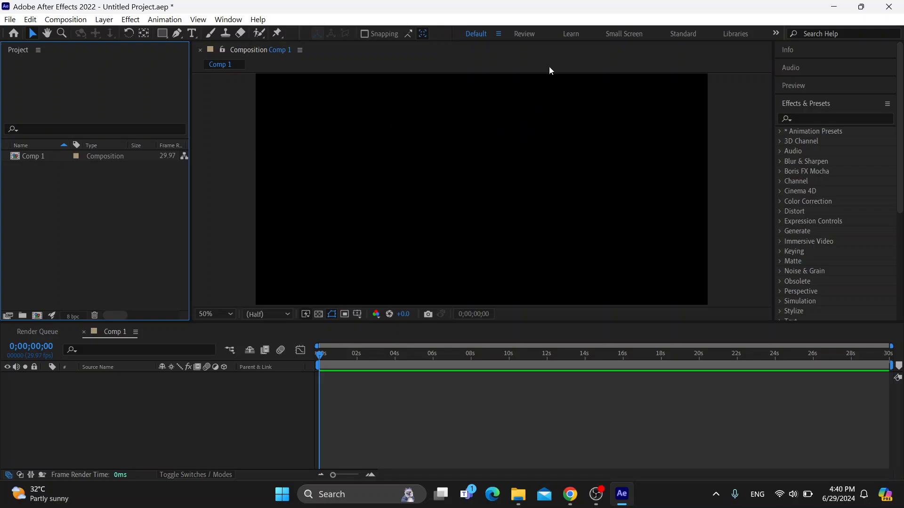
pyautogui.moveTo(514, 38)
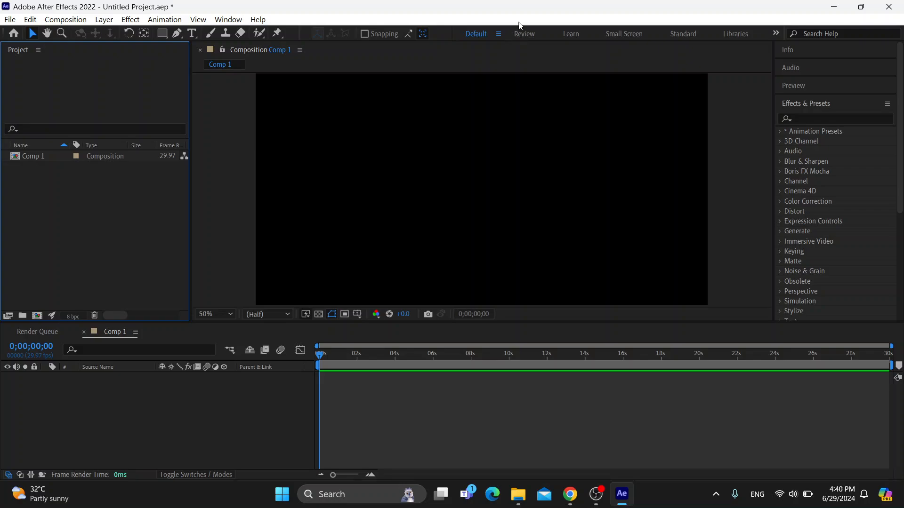
pyautogui.moveTo(610, 5)
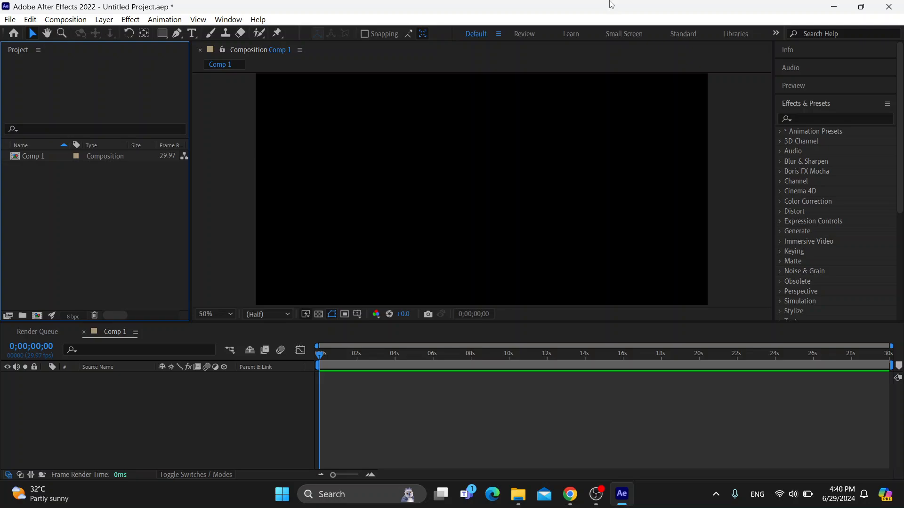
pyautogui.moveTo(162, 64)
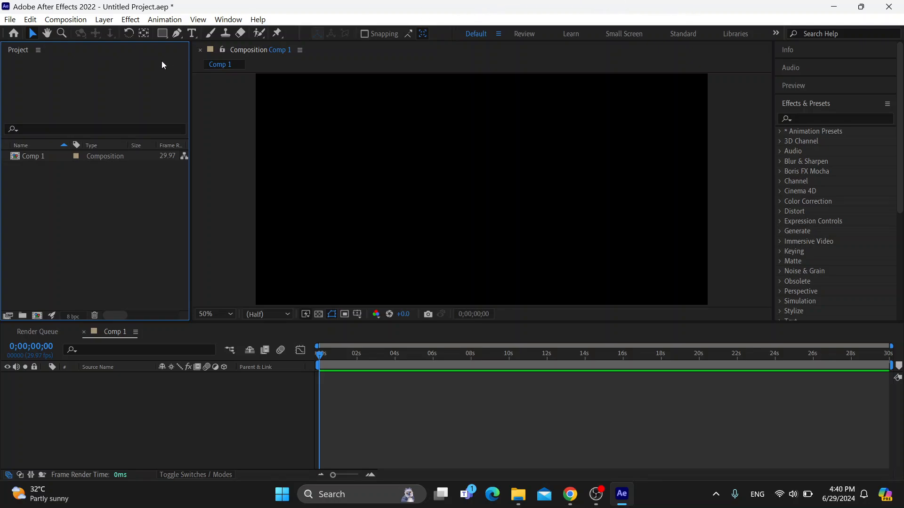
pyautogui.moveTo(89, 44)
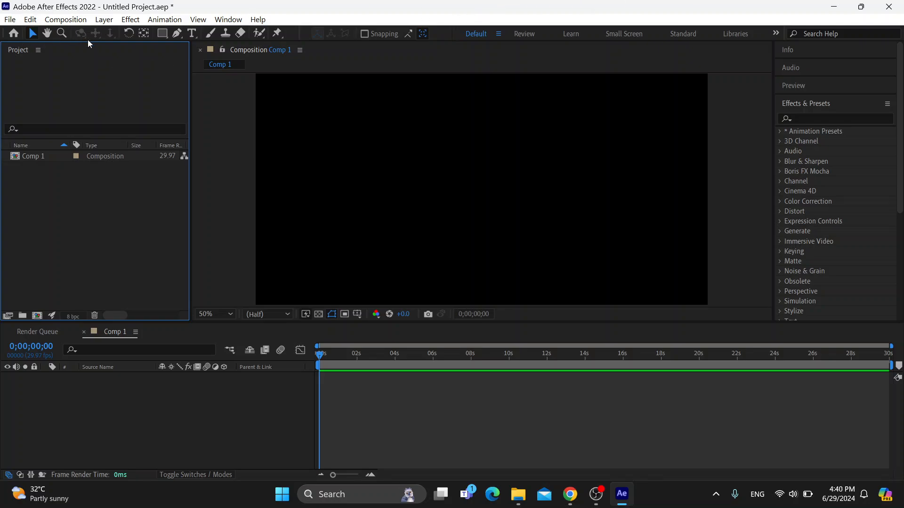
pyautogui.moveTo(370, 263)
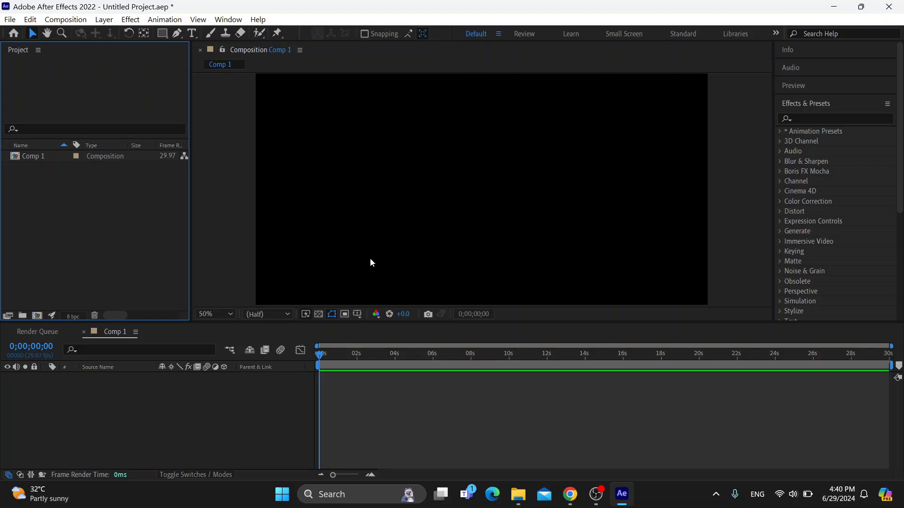
pyautogui.moveTo(423, 243)
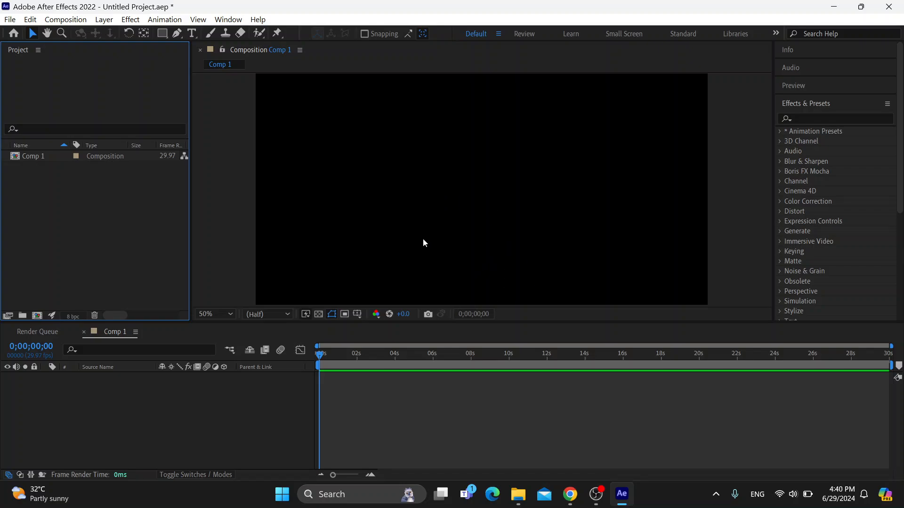
pyautogui.moveTo(255, 175)
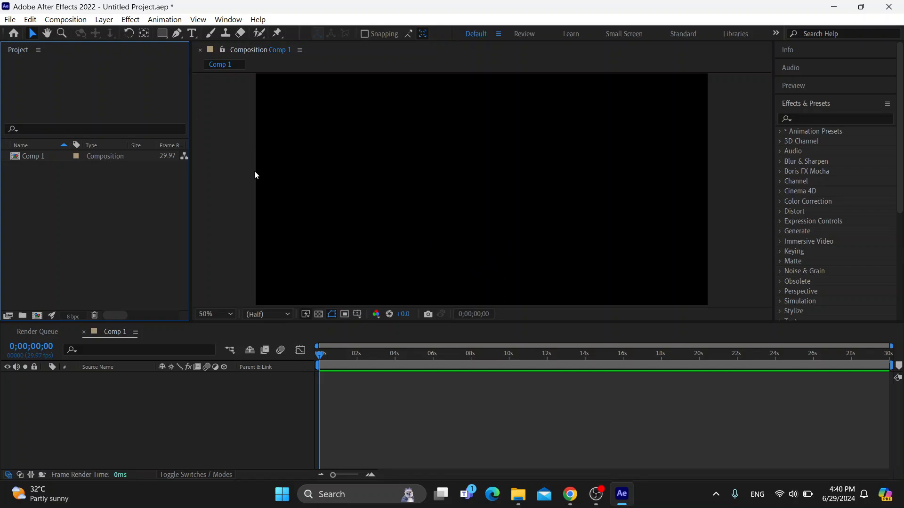
pyautogui.moveTo(107, 57)
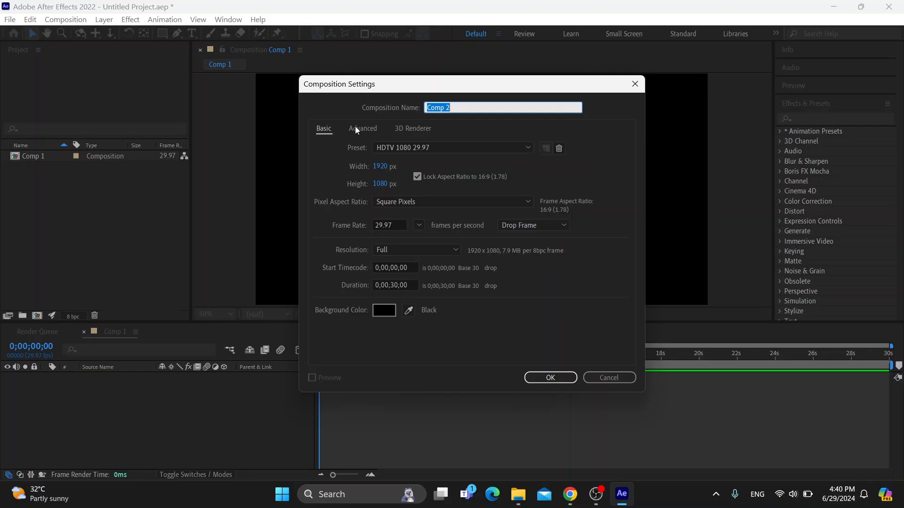
# Cancel the new composition settings, then type 'tutorial' as a text layer above-left of centre.
pyautogui.click(549, 378)
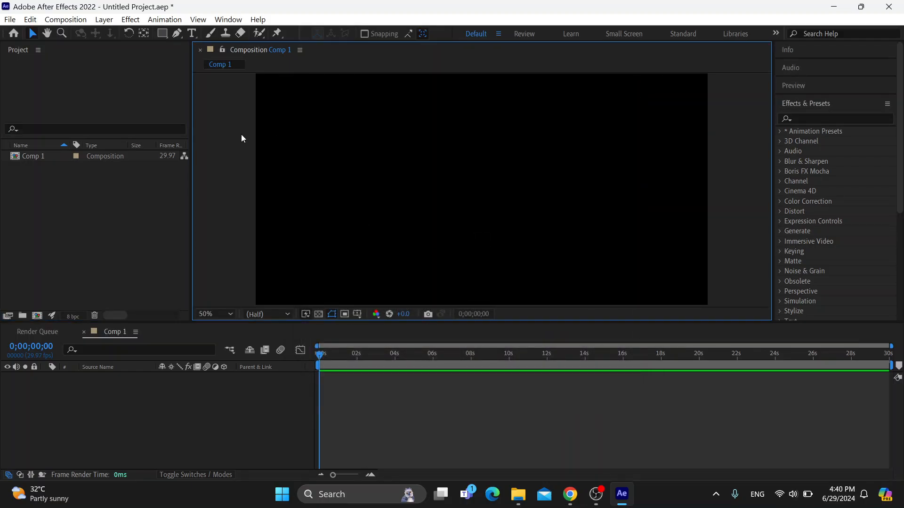
pyautogui.click(9, 19)
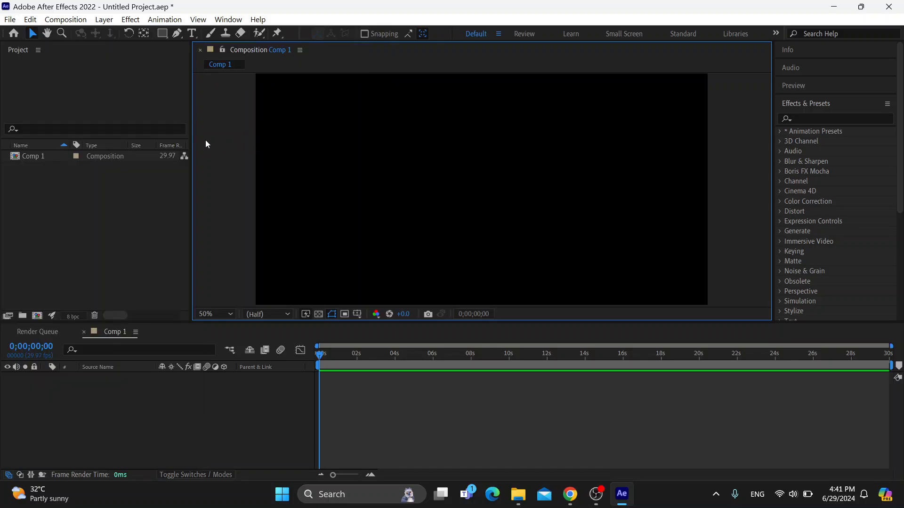
pyautogui.moveTo(451, 128)
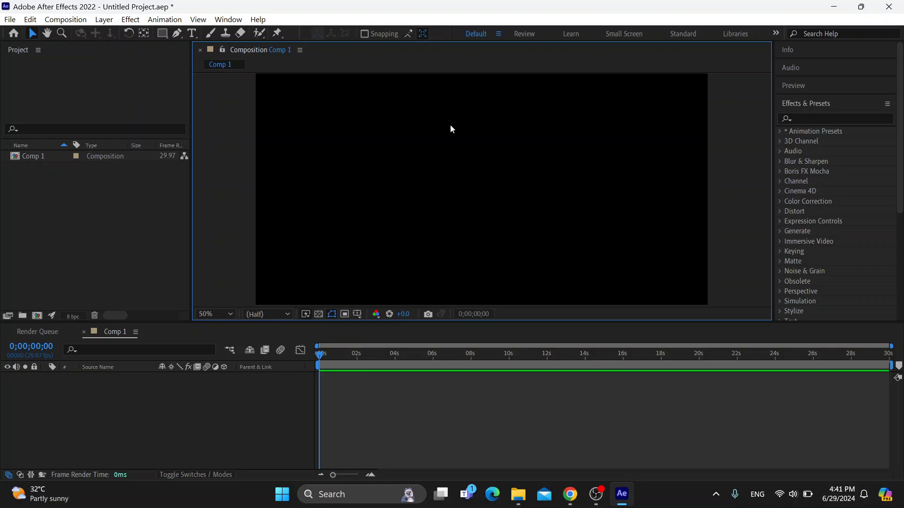
pyautogui.moveTo(371, 127)
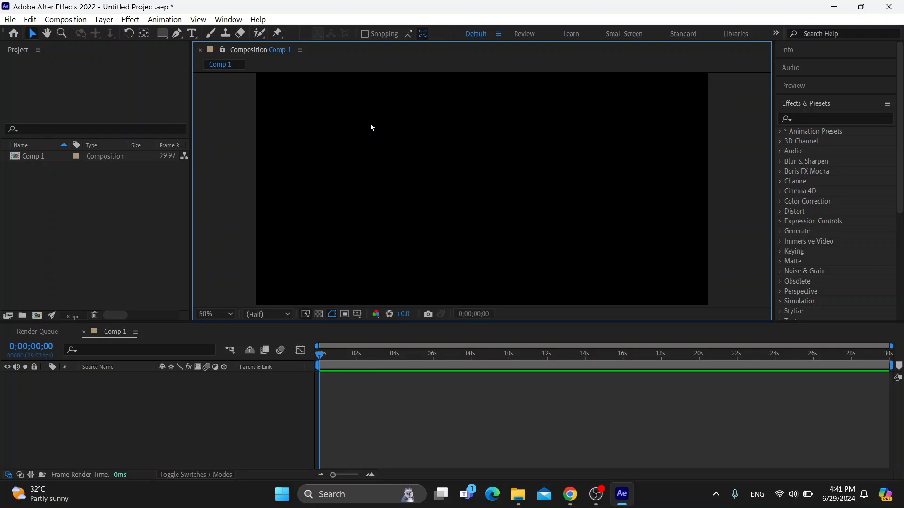
pyautogui.moveTo(197, 44)
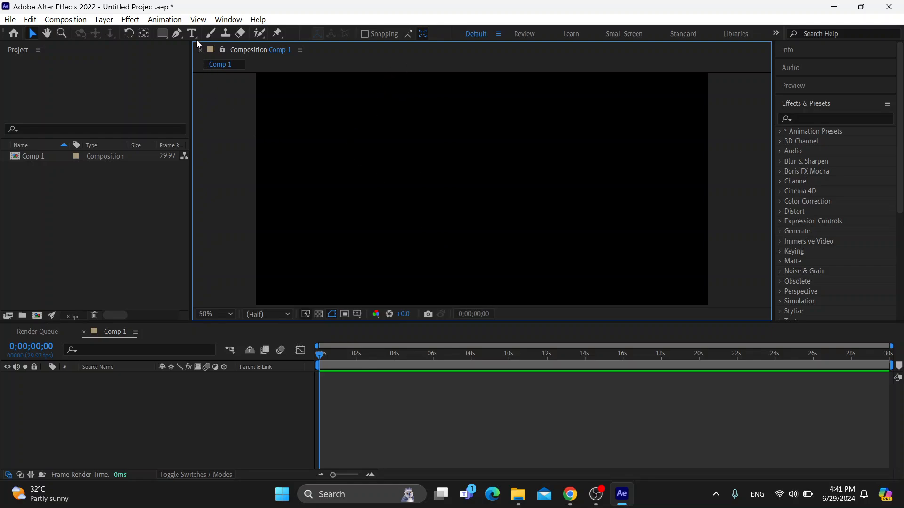
pyautogui.moveTo(192, 33)
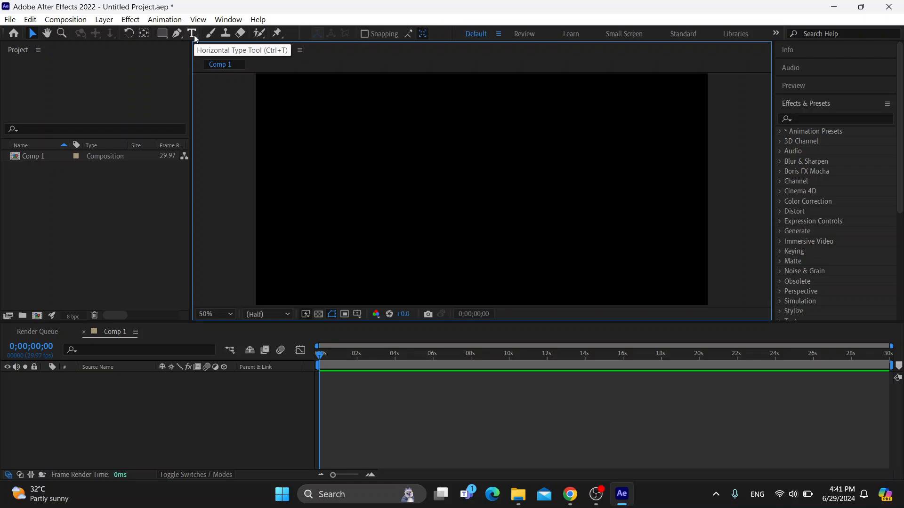
pyautogui.click(190, 33)
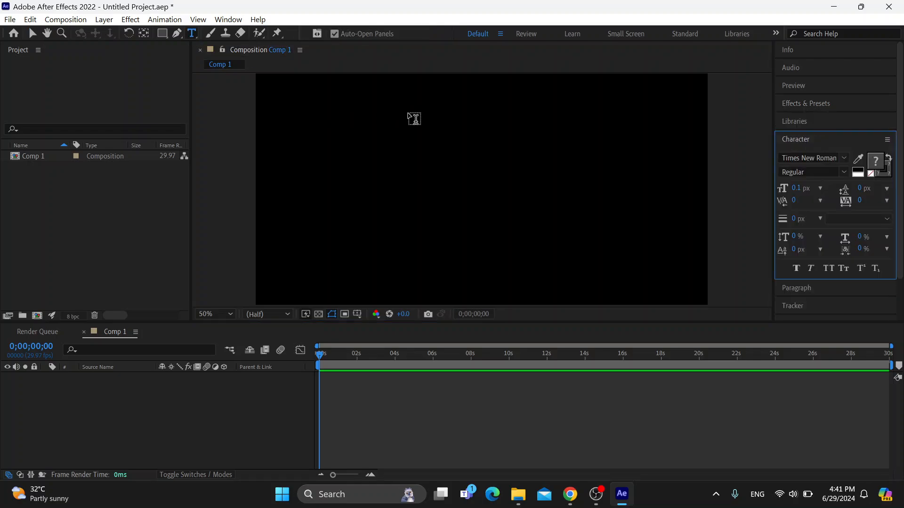
pyautogui.click(385, 138)
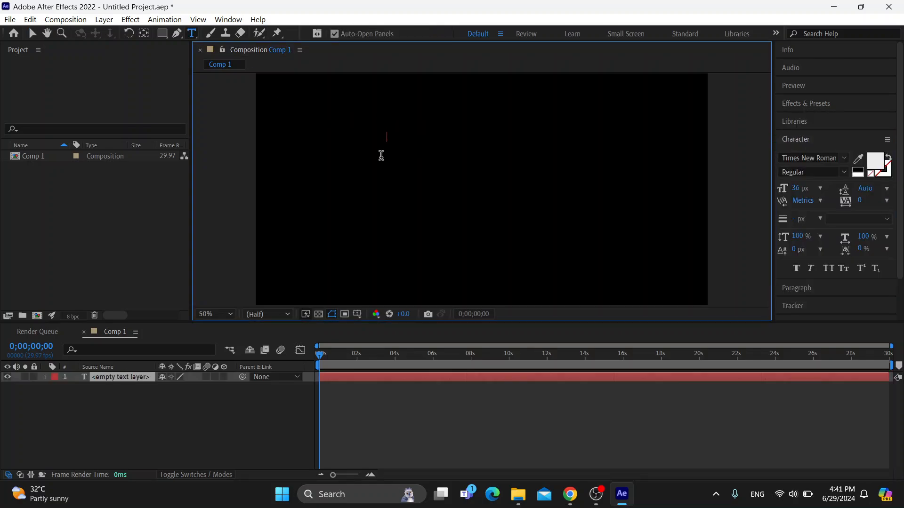
pyautogui.write('tuto')
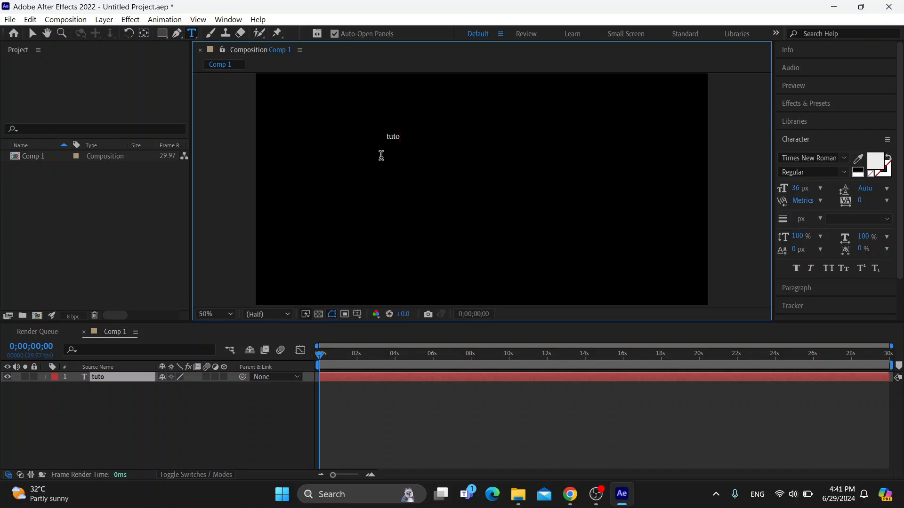
pyautogui.write('ria')
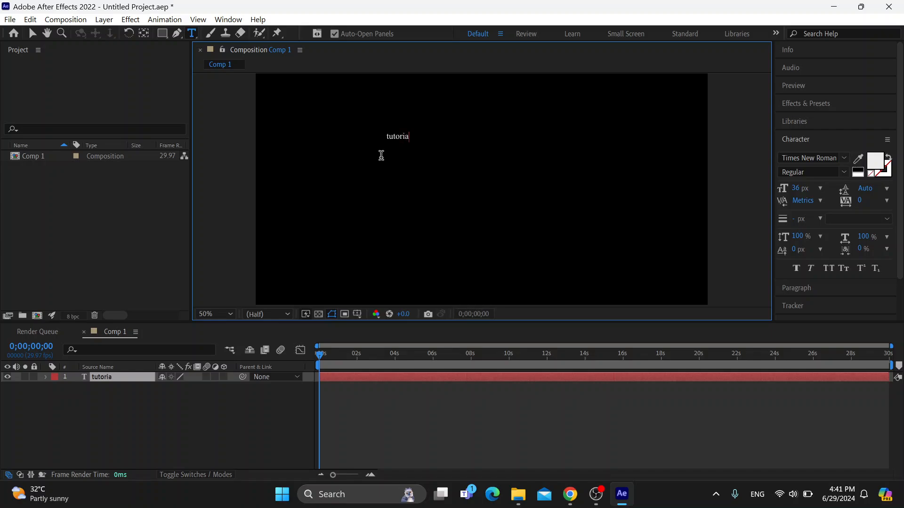
pyautogui.write('l')
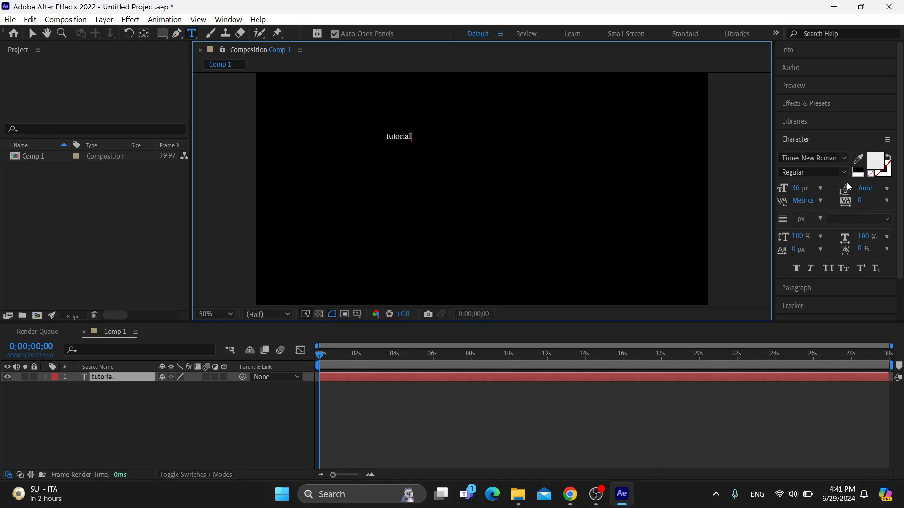
pyautogui.moveTo(178, 247)
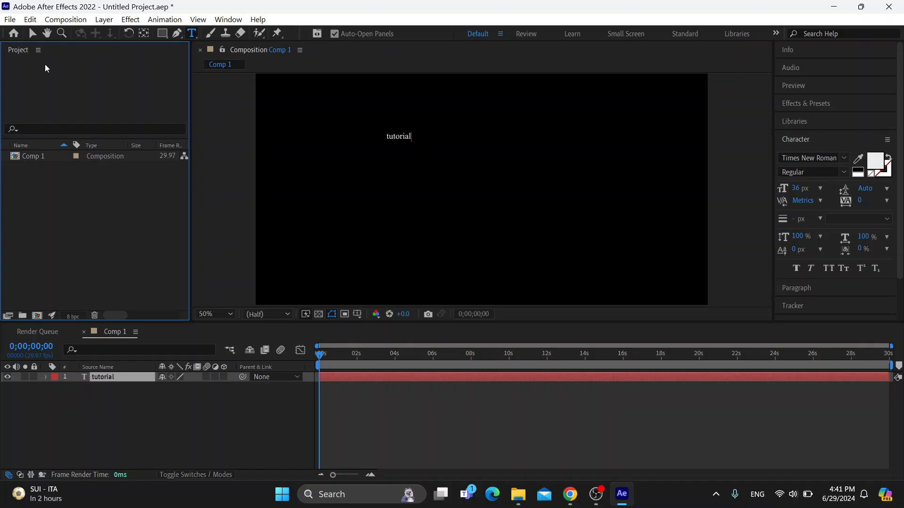
pyautogui.click(9, 19)
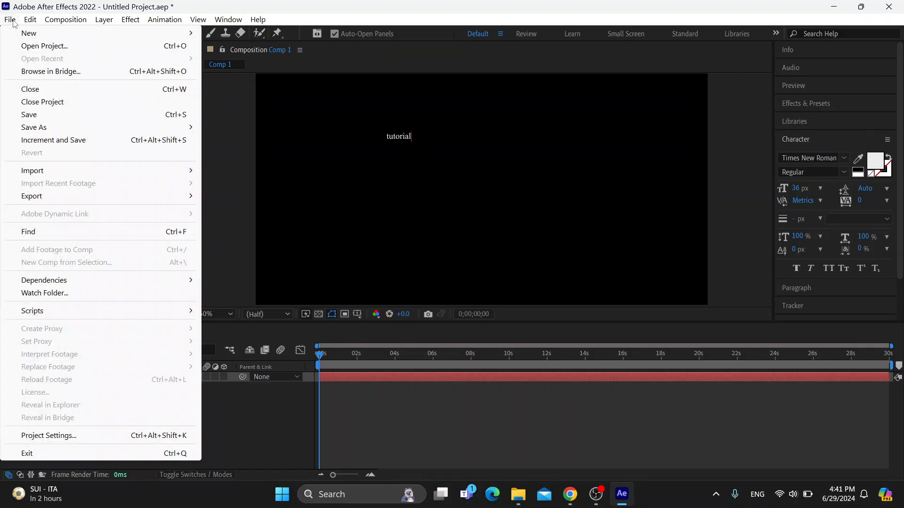
pyautogui.click(29, 19)
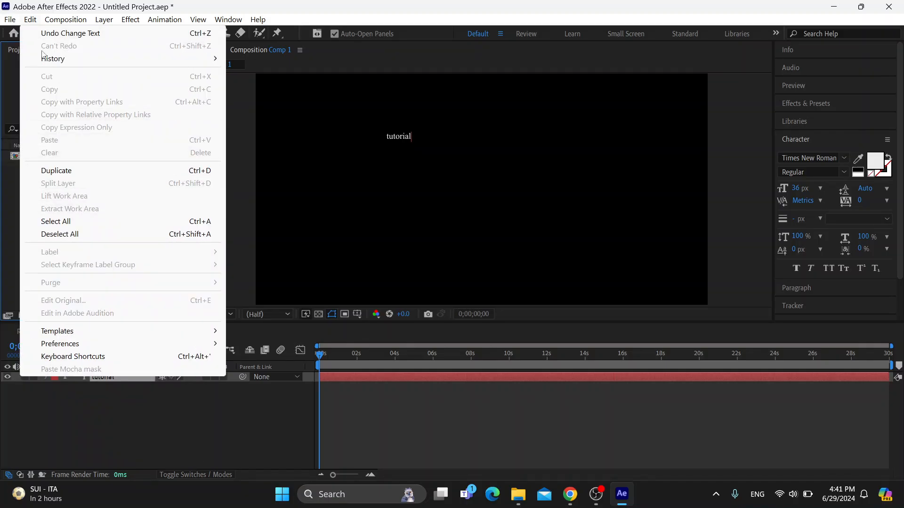
pyautogui.click(9, 19)
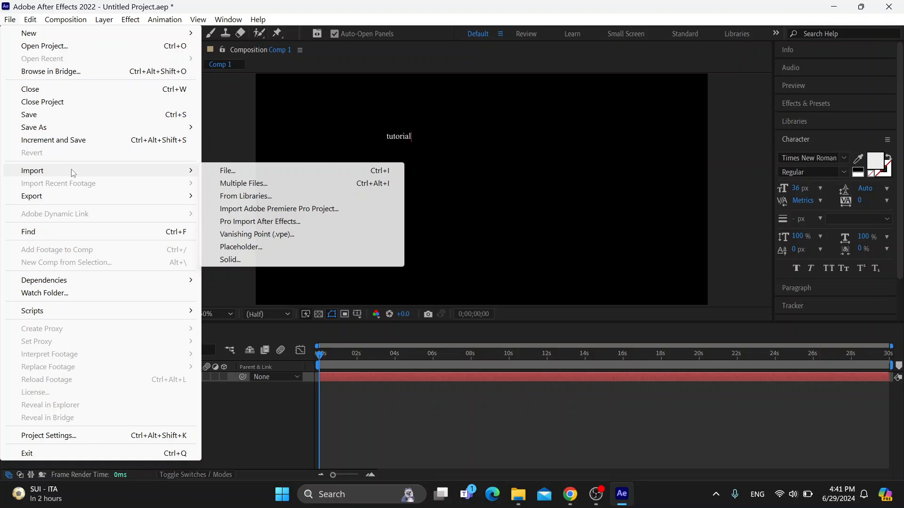
pyautogui.moveTo(228, 170)
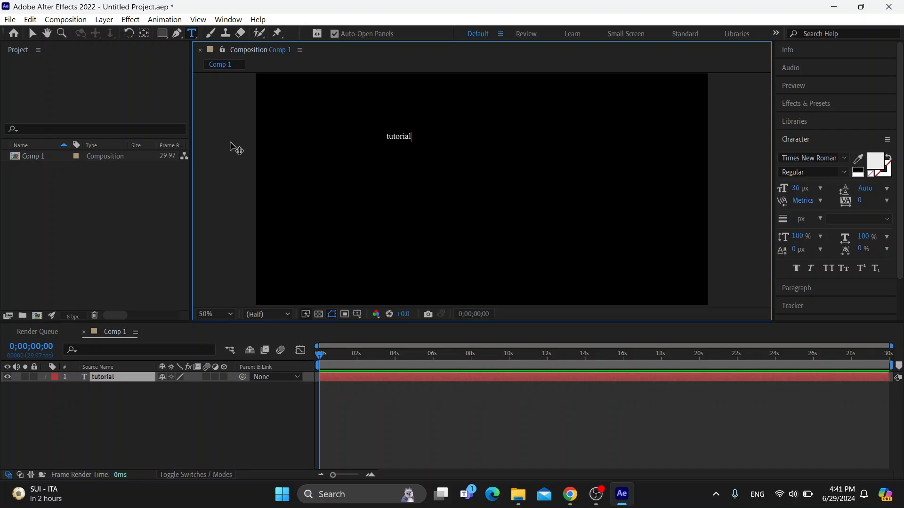
pyautogui.moveTo(8, 184)
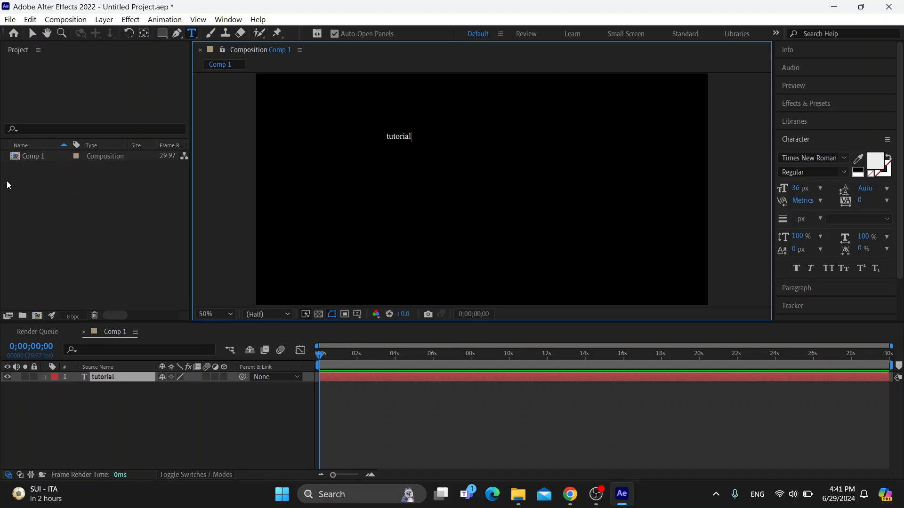
pyautogui.moveTo(342, 127)
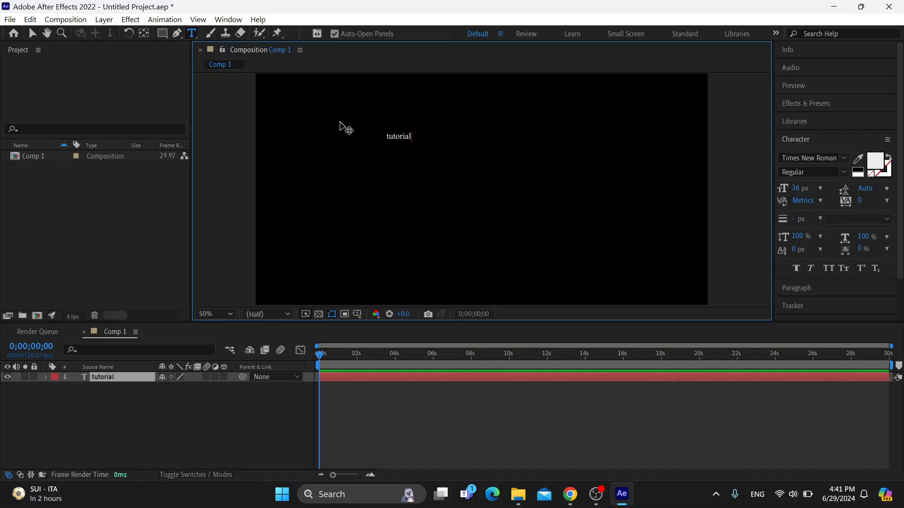
pyautogui.moveTo(423, 143)
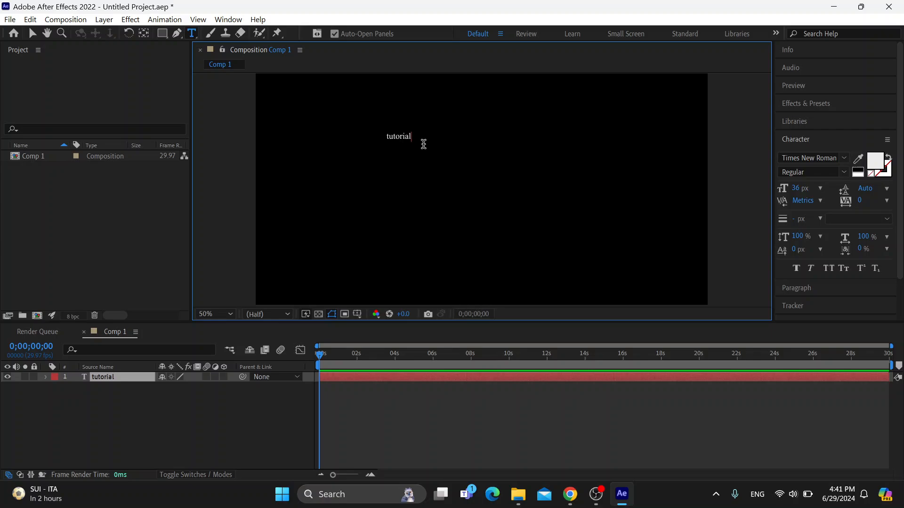
pyautogui.moveTo(826, 99)
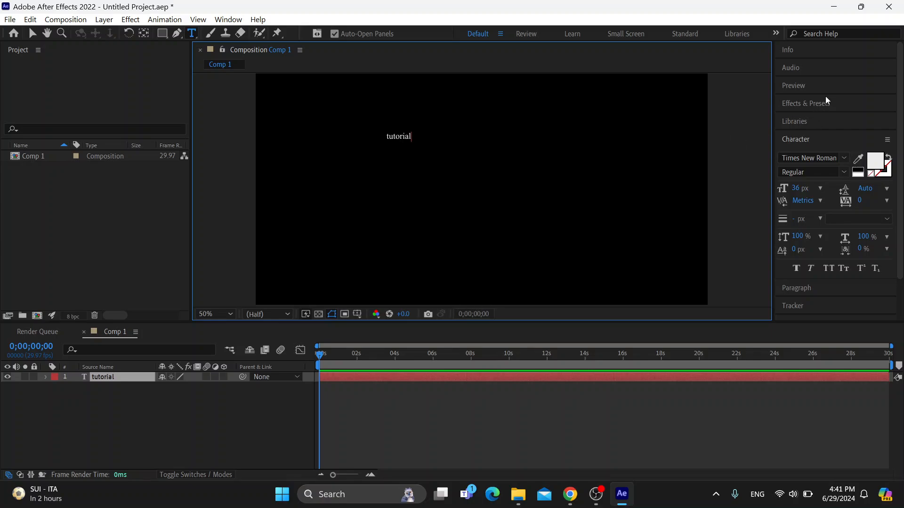
pyautogui.moveTo(426, 139)
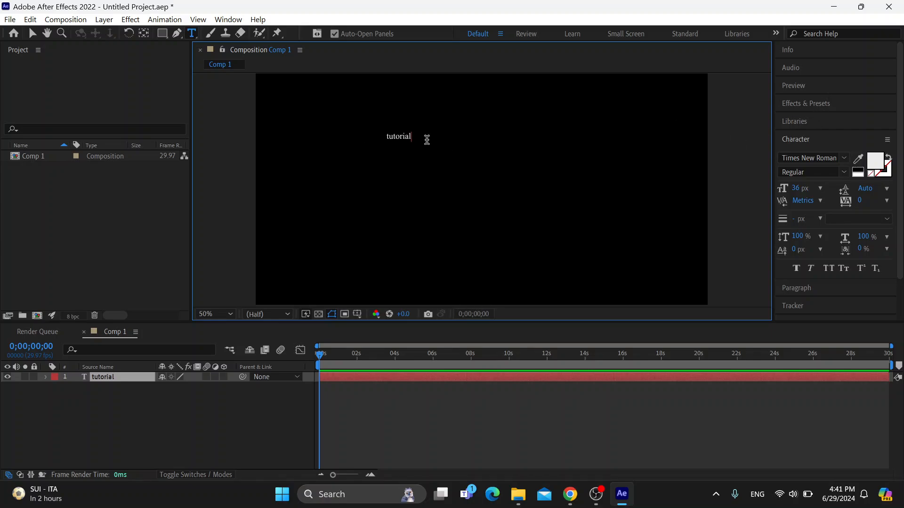
pyautogui.moveTo(809, 106)
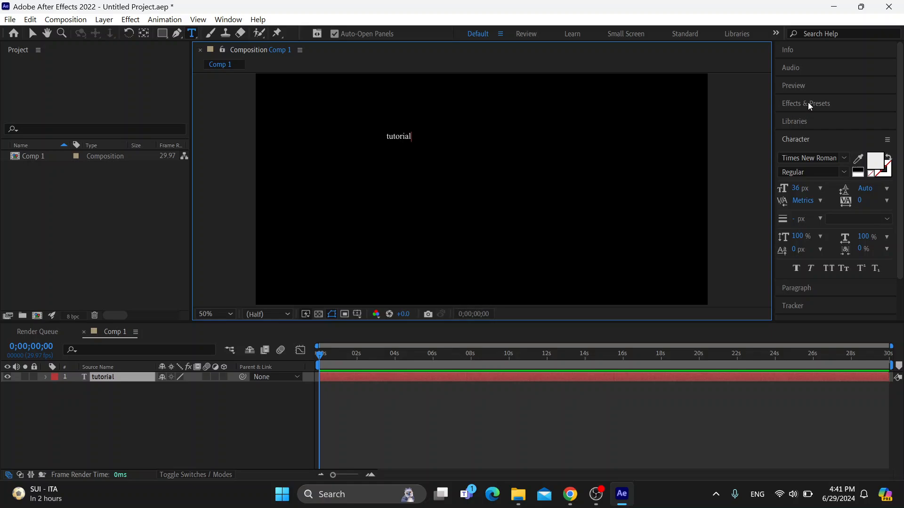
# Open Effects & Presets and search 'tex', trimming the query back to 'te'.
pyautogui.click(806, 103)
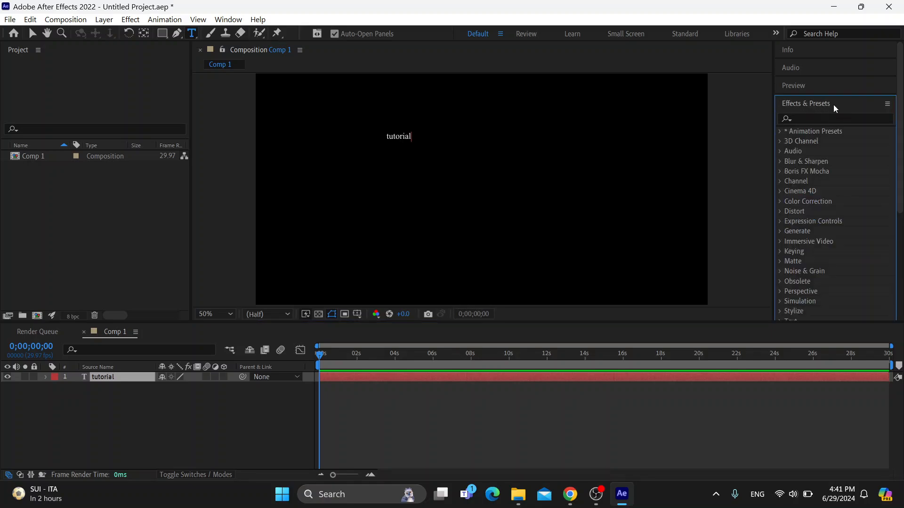
pyautogui.moveTo(836, 151)
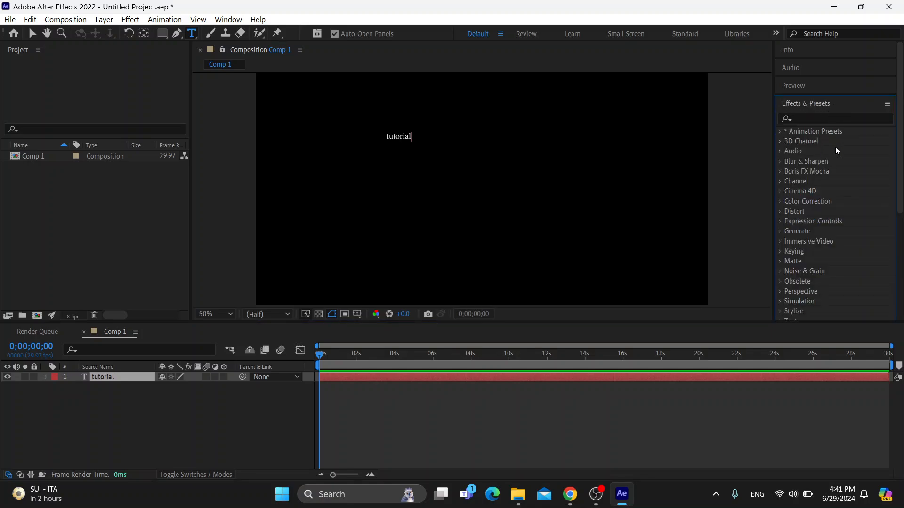
pyautogui.click(834, 118)
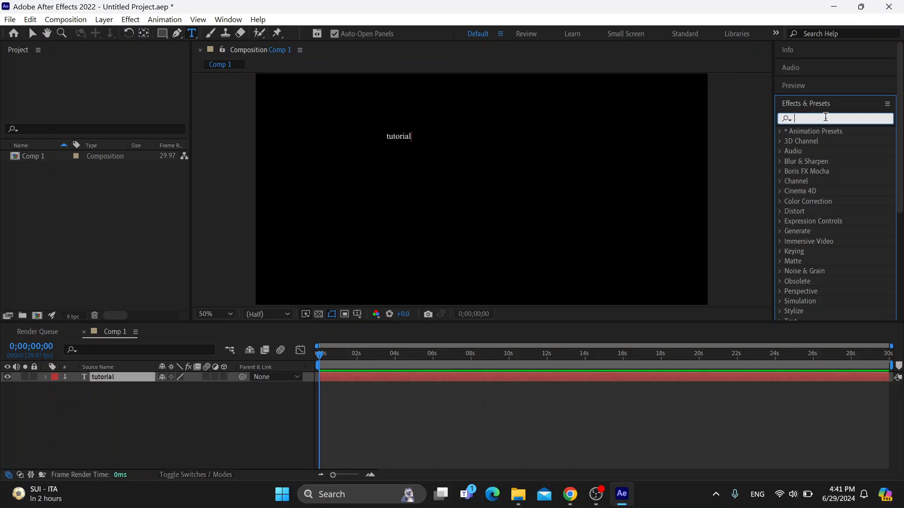
pyautogui.write('text')
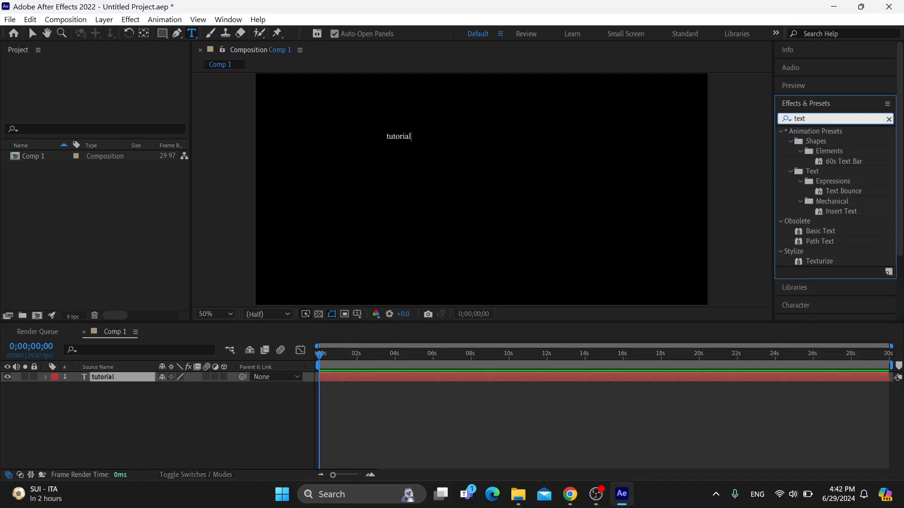
pyautogui.moveTo(840, 164)
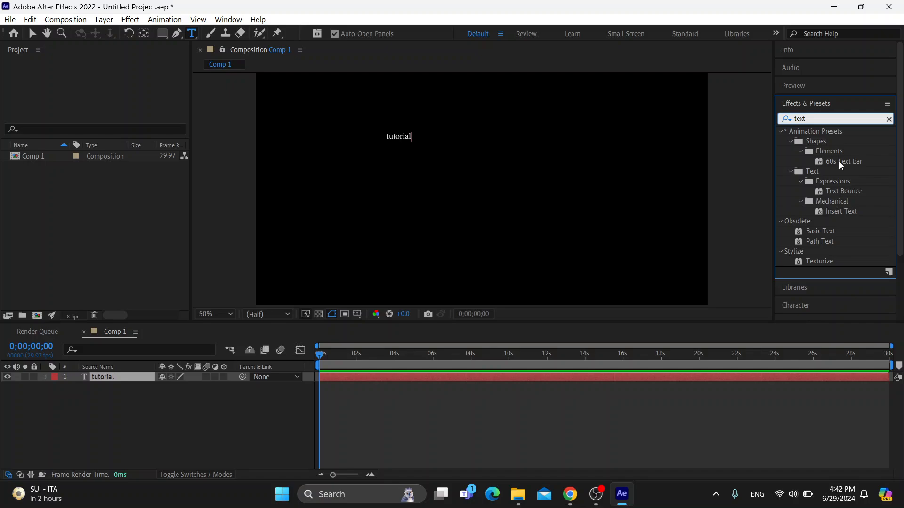
pyautogui.moveTo(823, 140)
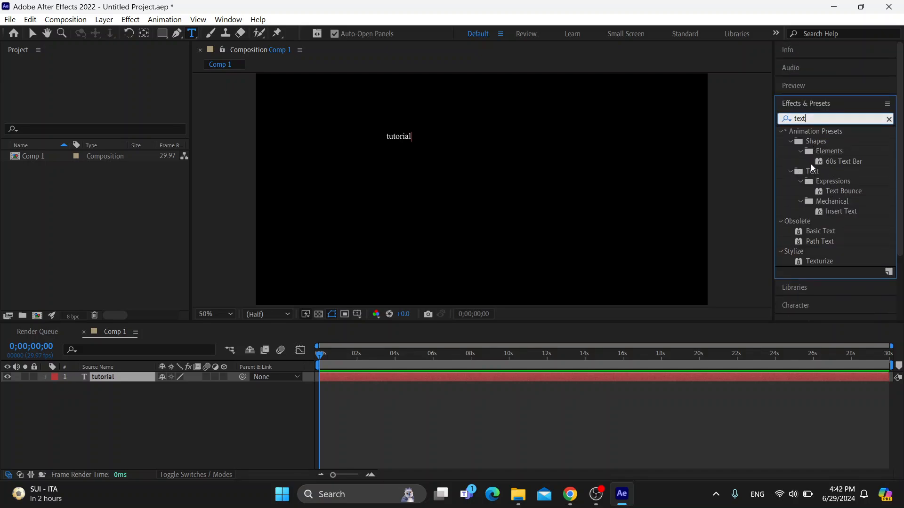
pyautogui.press('BackSpace')
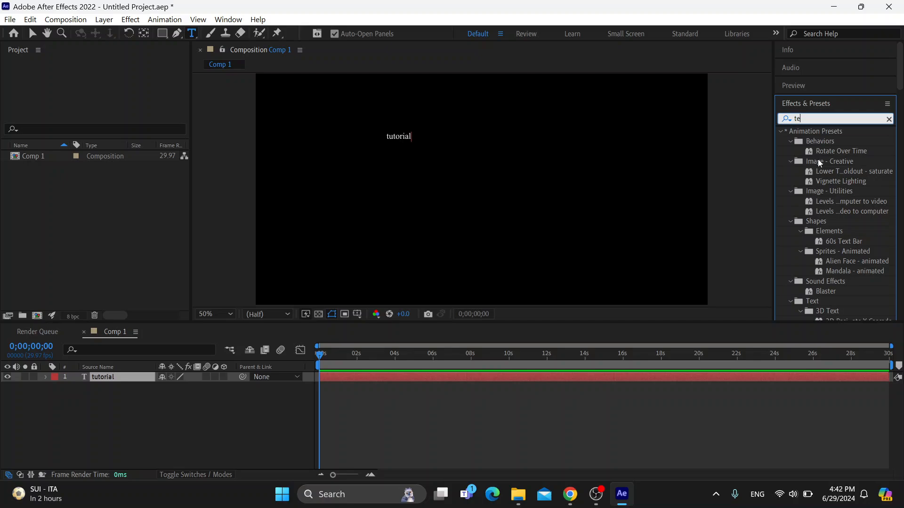
# Clear the preset search and expand the Text category to reveal Numbers and Timecode.
pyautogui.click(888, 119)
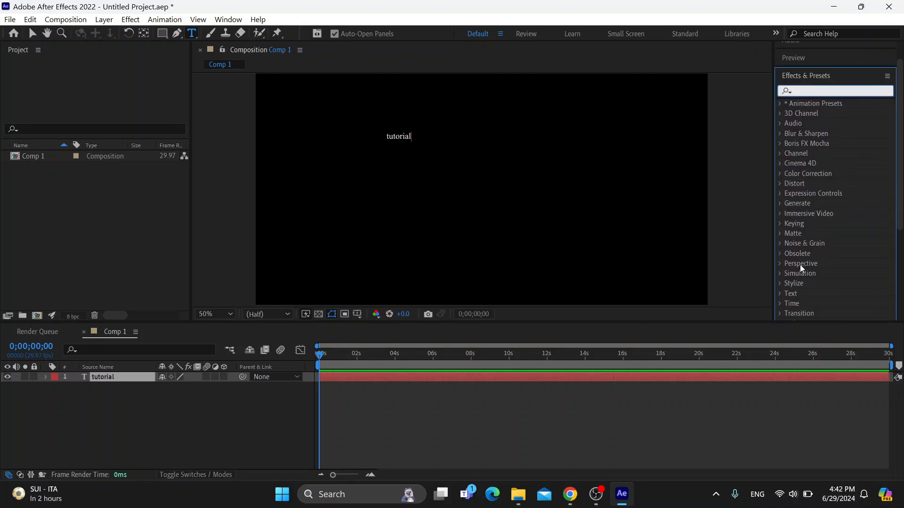
pyautogui.click(790, 293)
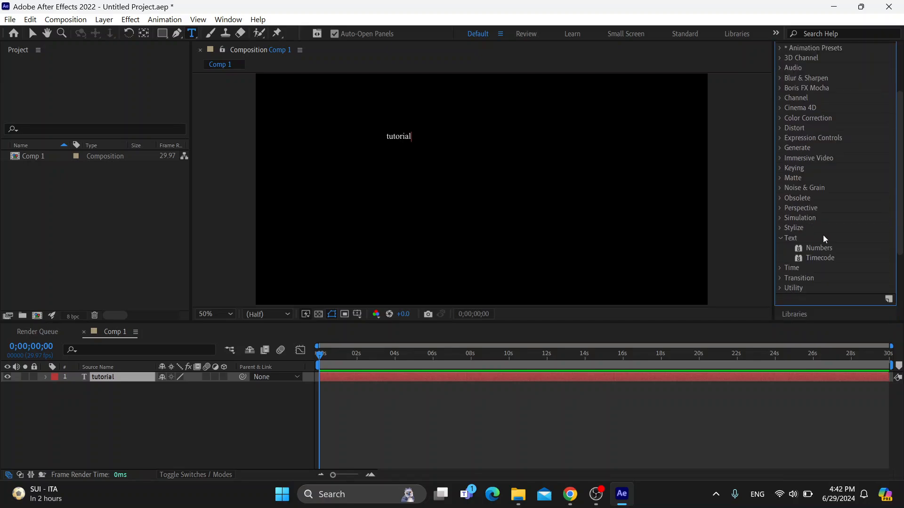
pyautogui.moveTo(819, 258)
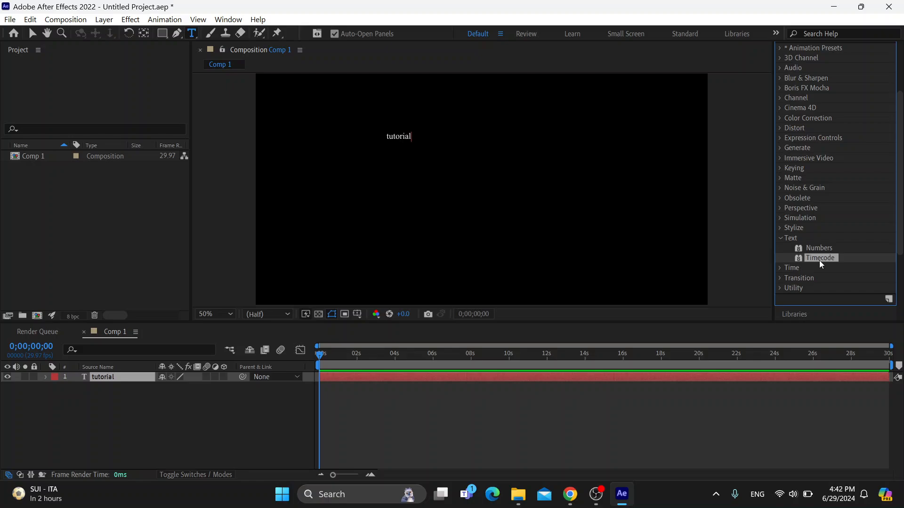
pyautogui.moveTo(819, 248)
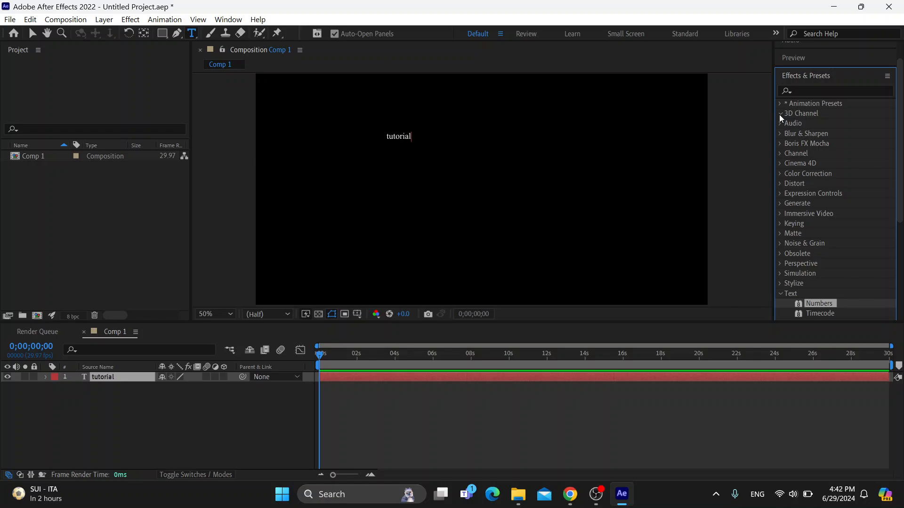
# Expand the 3D Channel effect category to review it, then collapse it again.
pyautogui.click(800, 113)
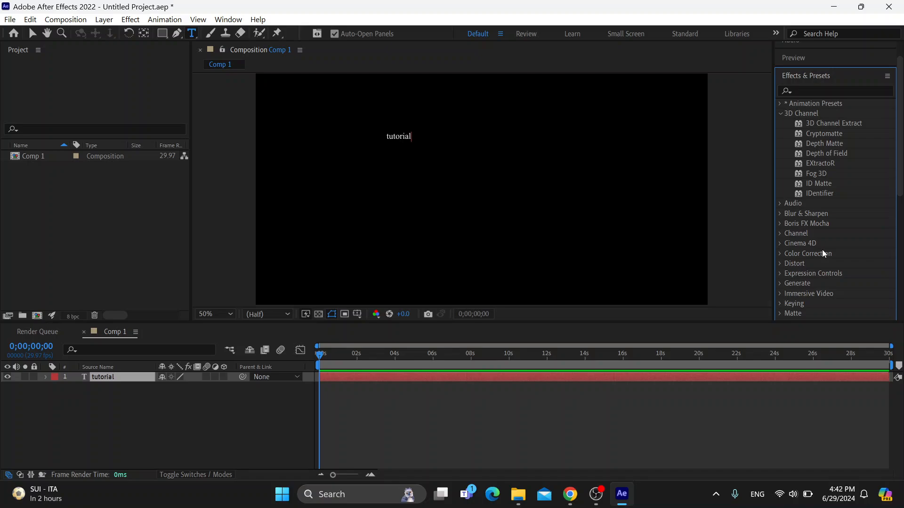
pyautogui.moveTo(683, 162)
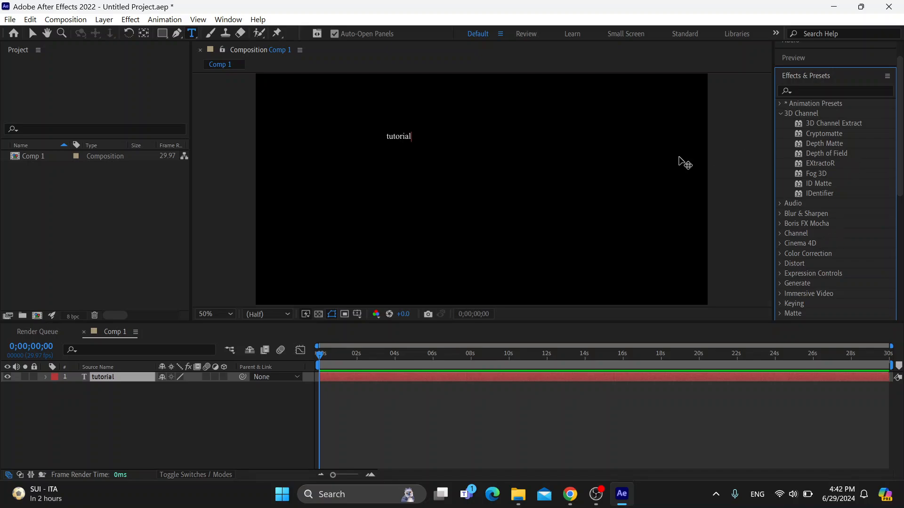
pyautogui.moveTo(788, 133)
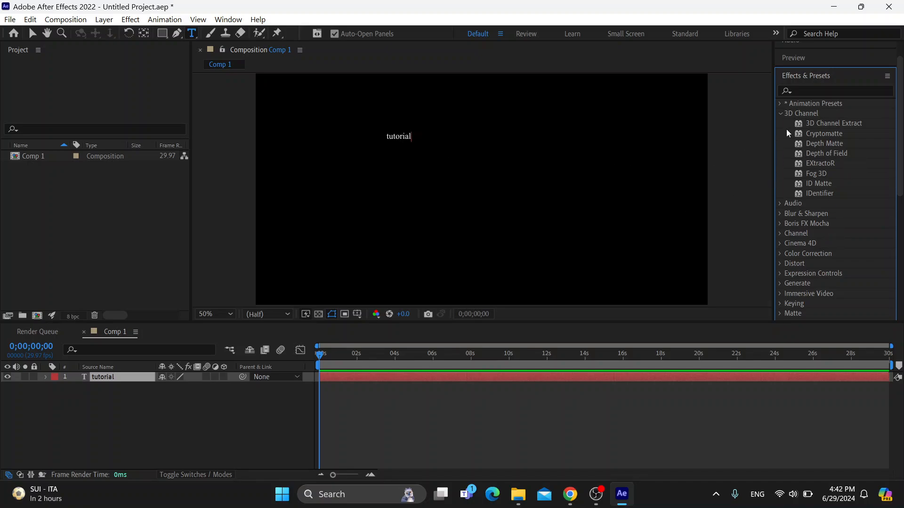
pyautogui.click(781, 113)
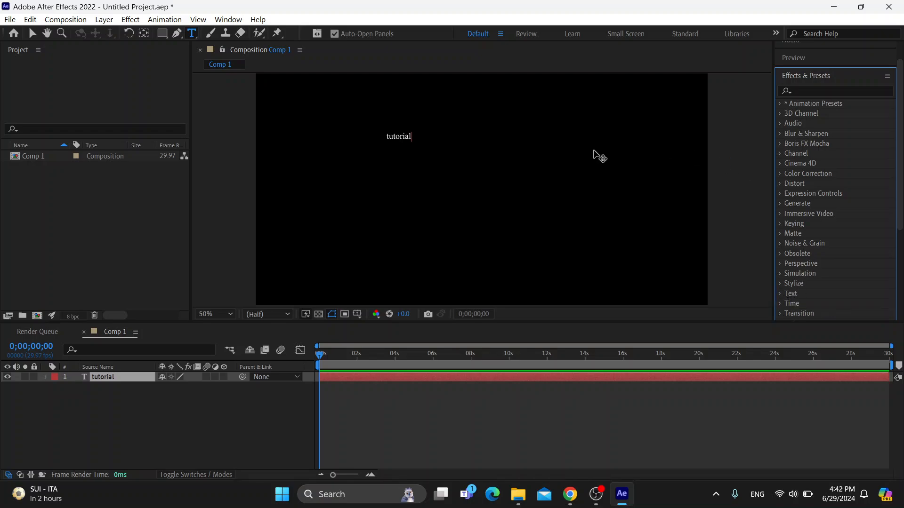
pyautogui.moveTo(529, 148)
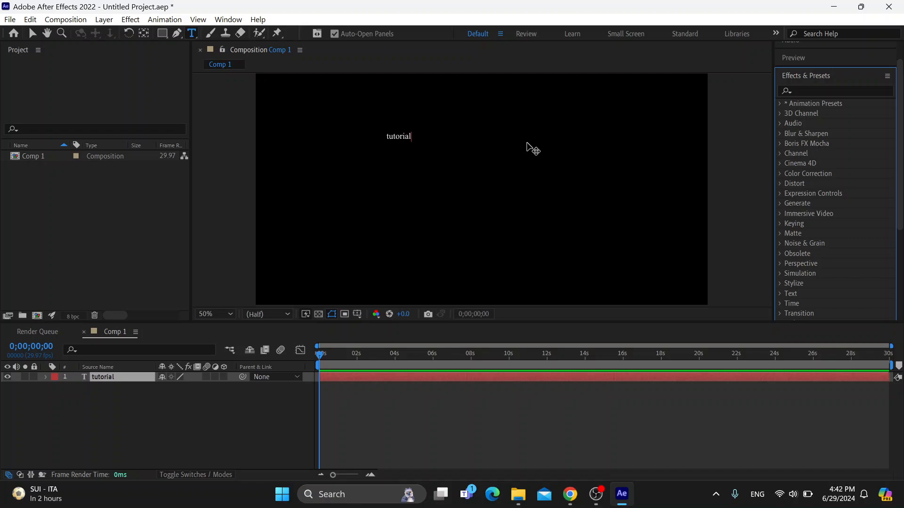
pyautogui.moveTo(521, 143)
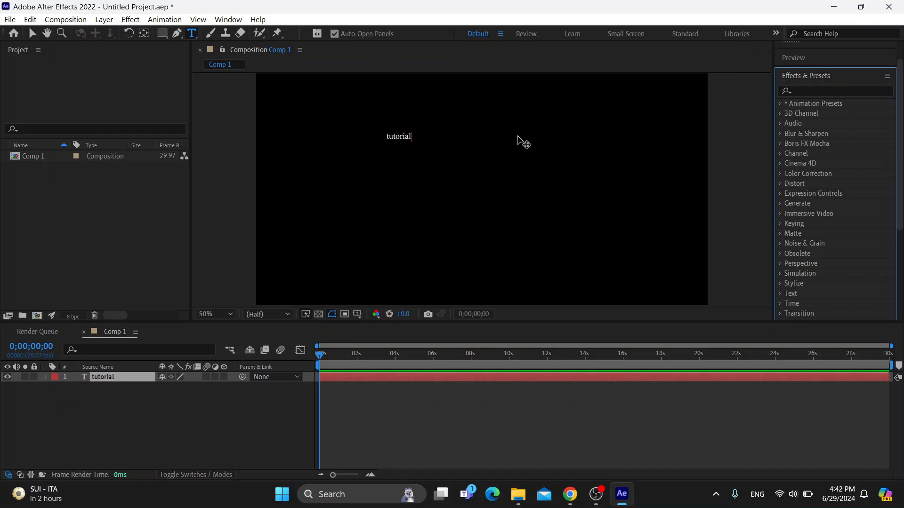
pyautogui.moveTo(480, 142)
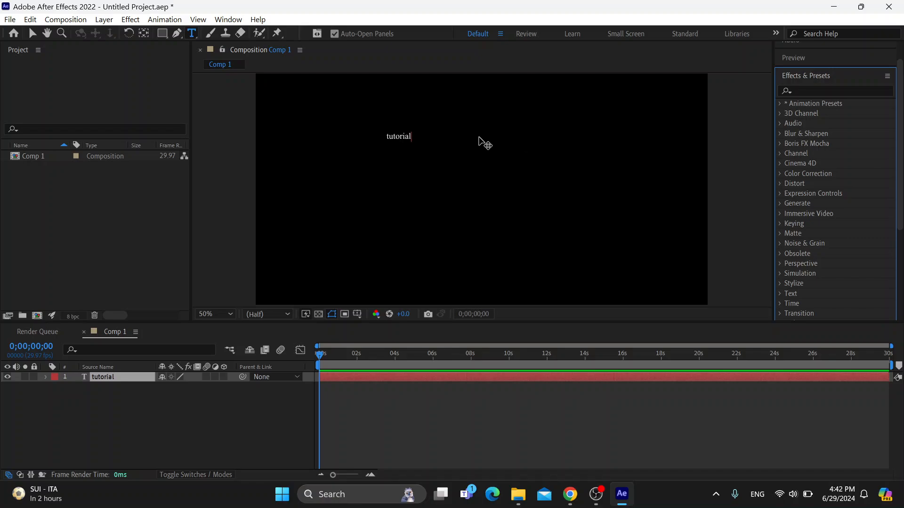